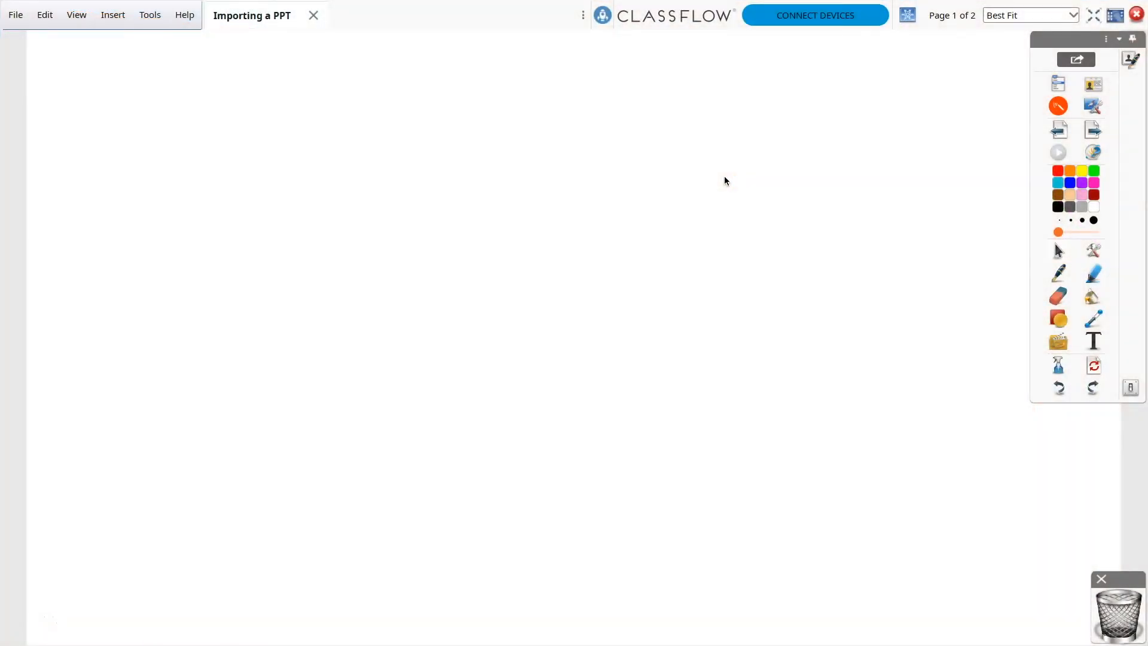
mouse_move(434, 116)
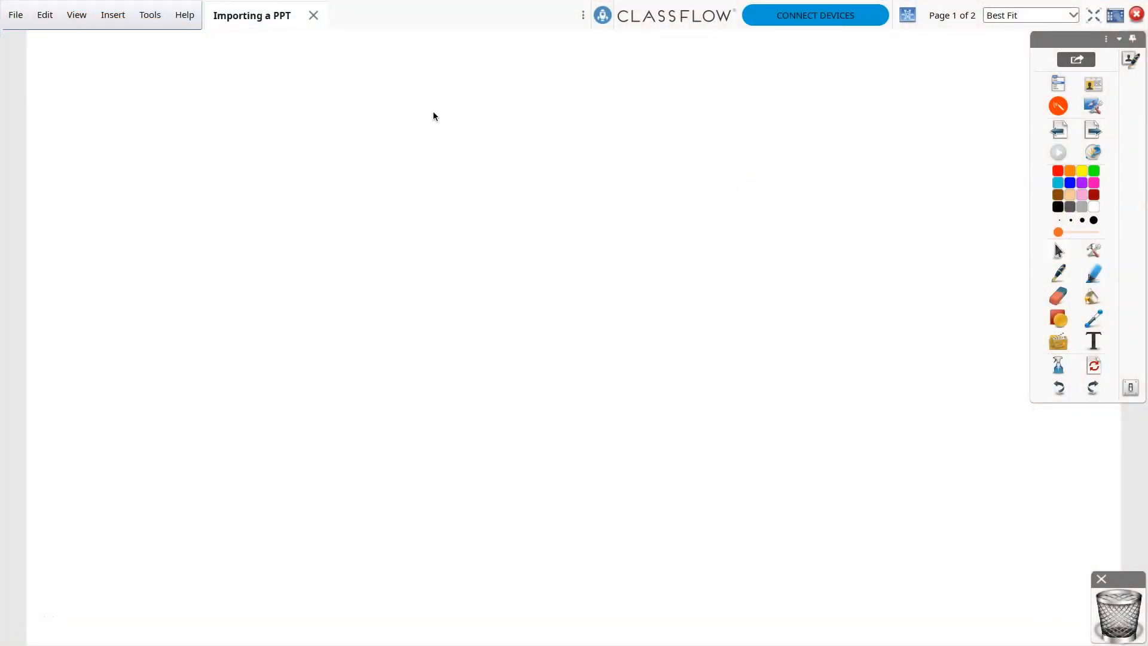
Step: Show the File > Import submenu with the PowerPoint, PDF and SMART import options
click(15, 14)
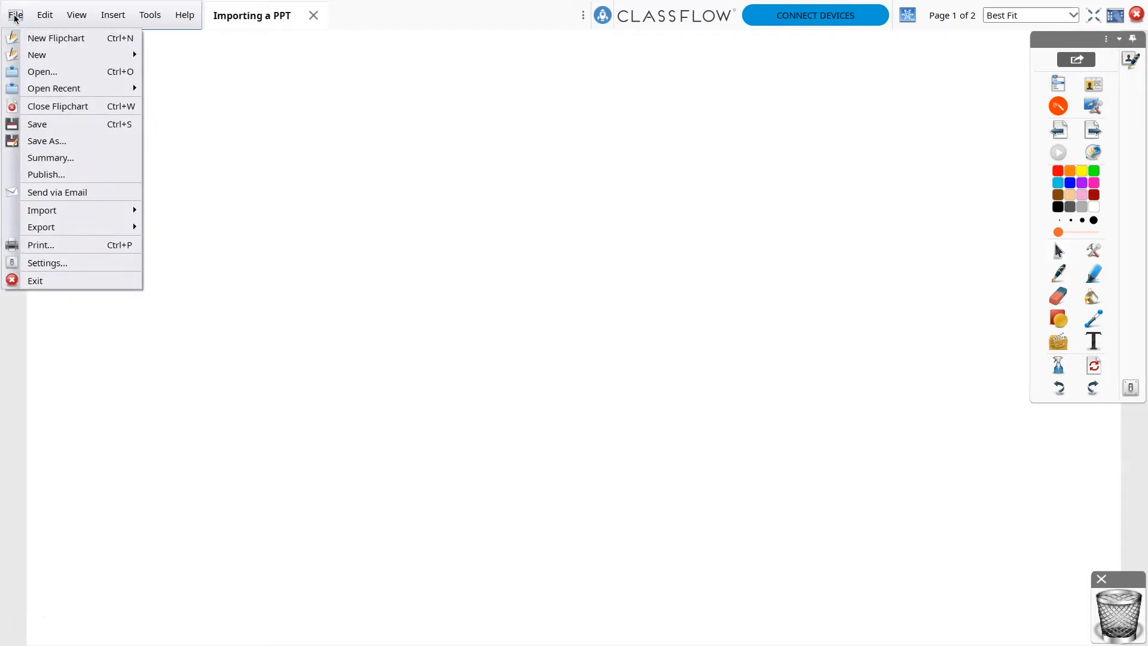
click(42, 210)
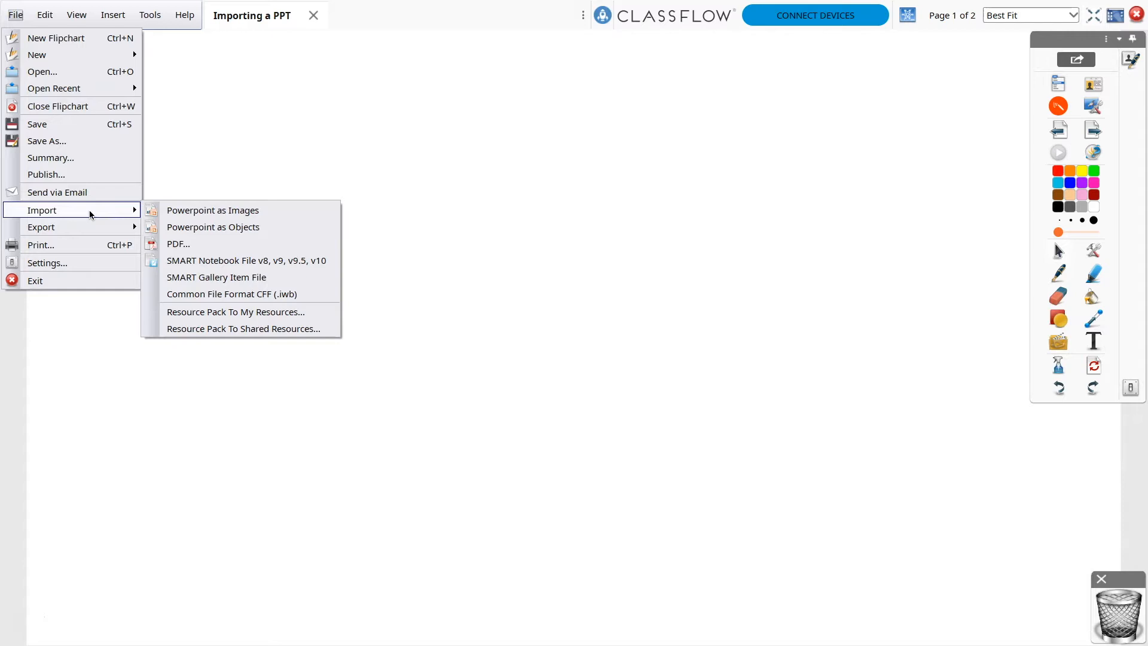
mouse_move(213, 227)
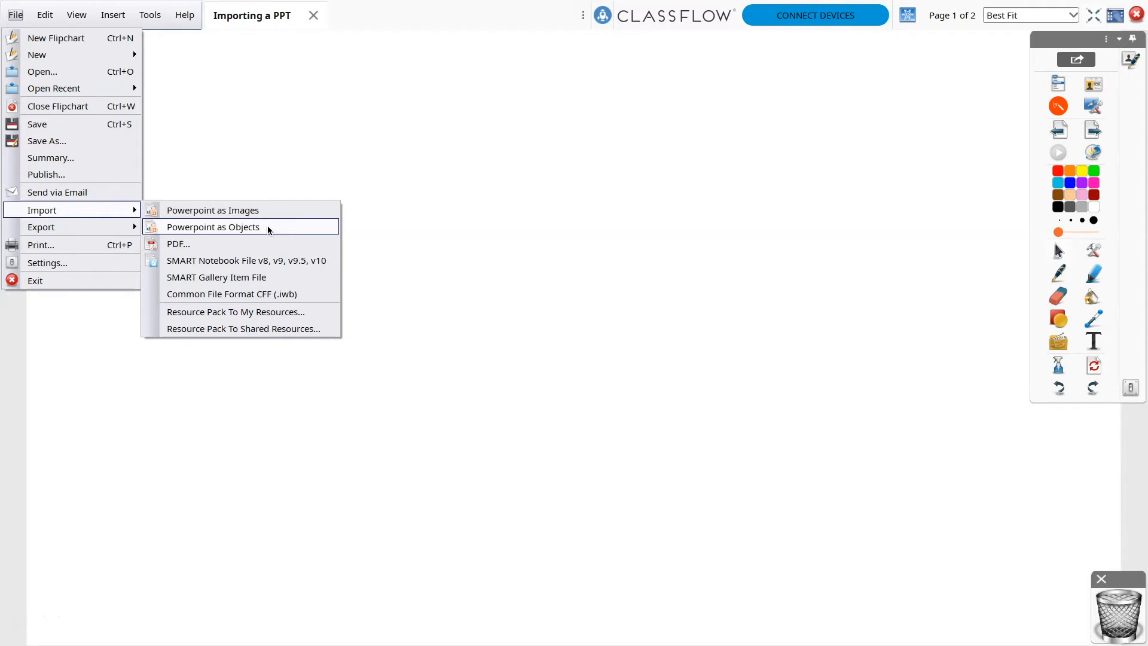
mouse_move(270, 226)
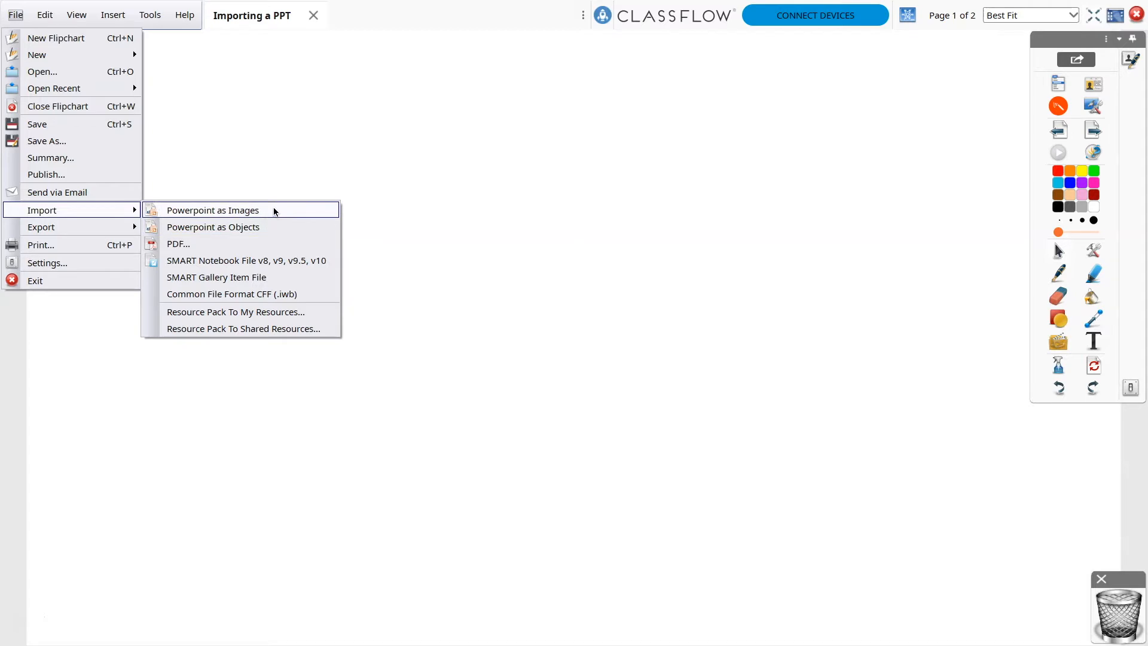
Step: Import TheWeather from the Desktop as images into a new five-page flipchart
click(213, 210)
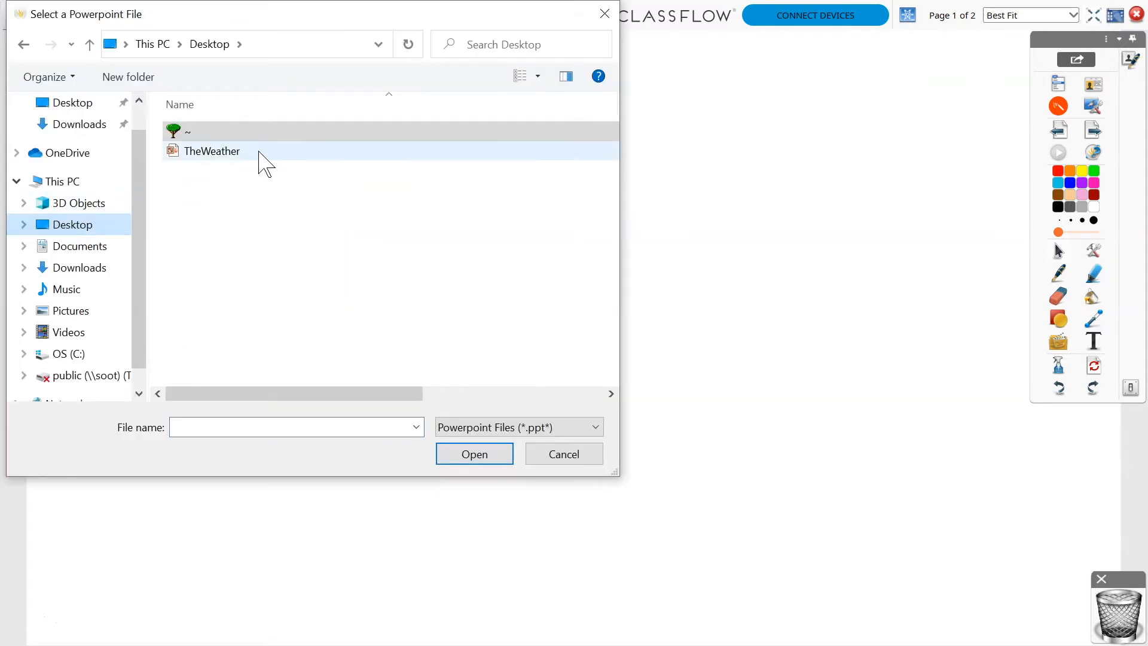
click(211, 151)
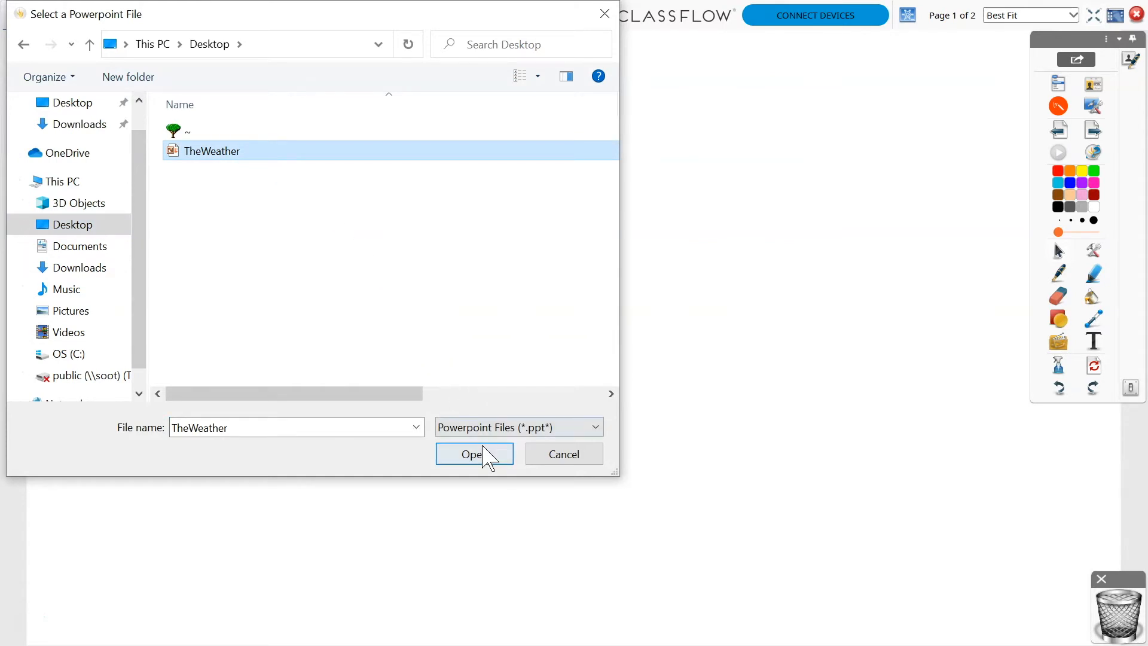
click(474, 454)
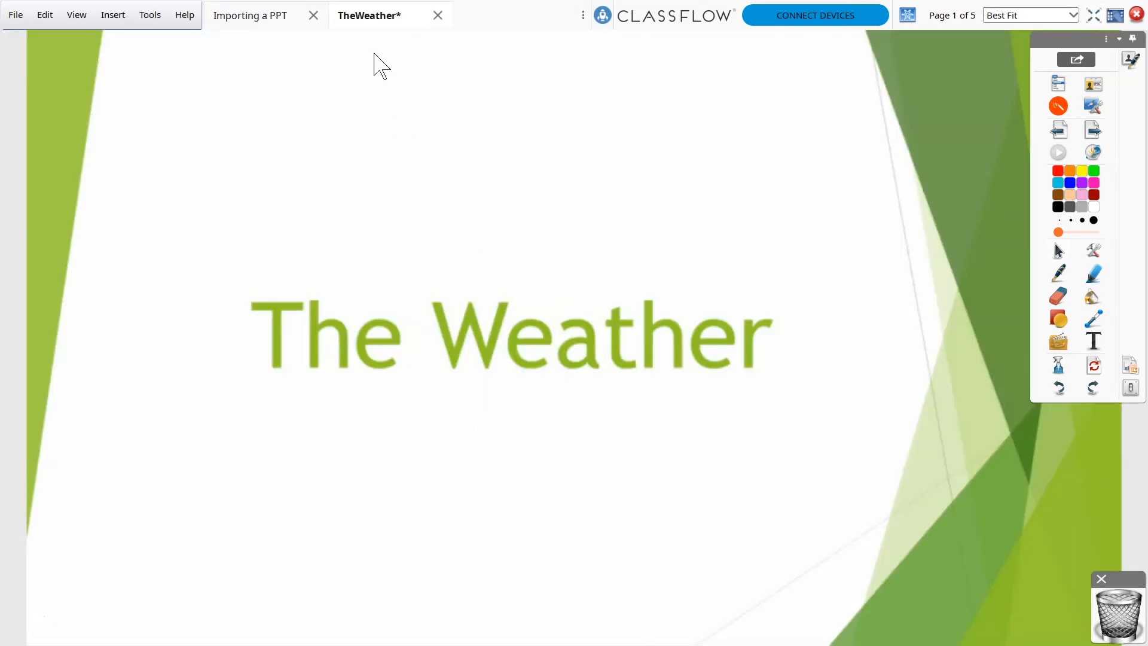
mouse_move(371, 42)
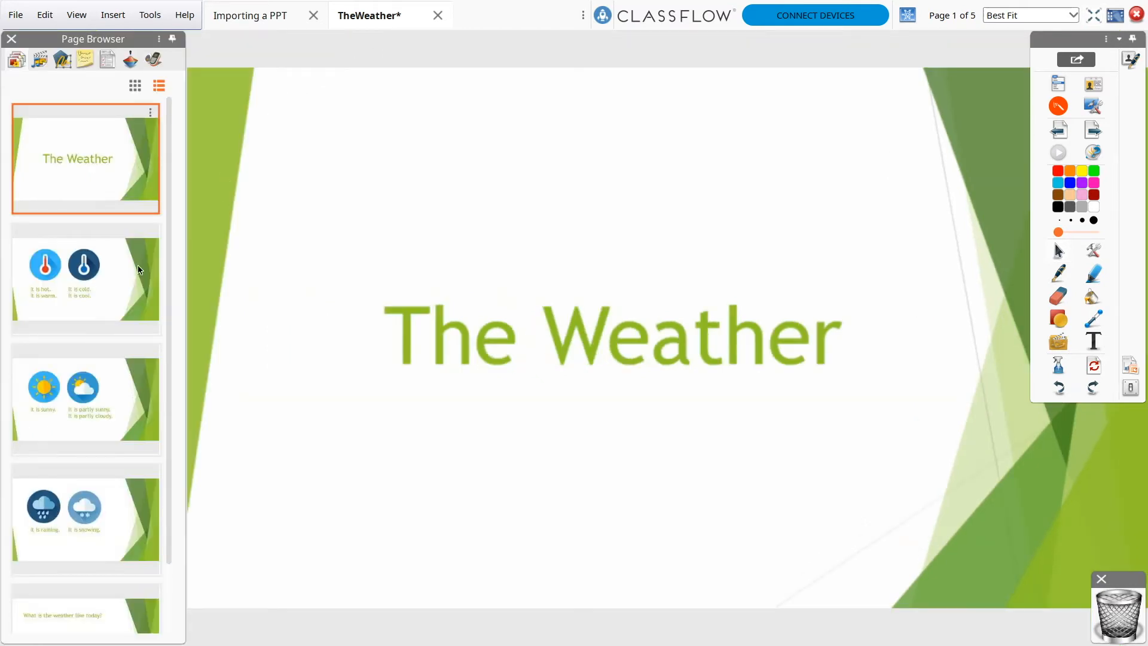
Step: Go to page 3 of the Weather flipchart and underline 'partly' in blue
click(84, 399)
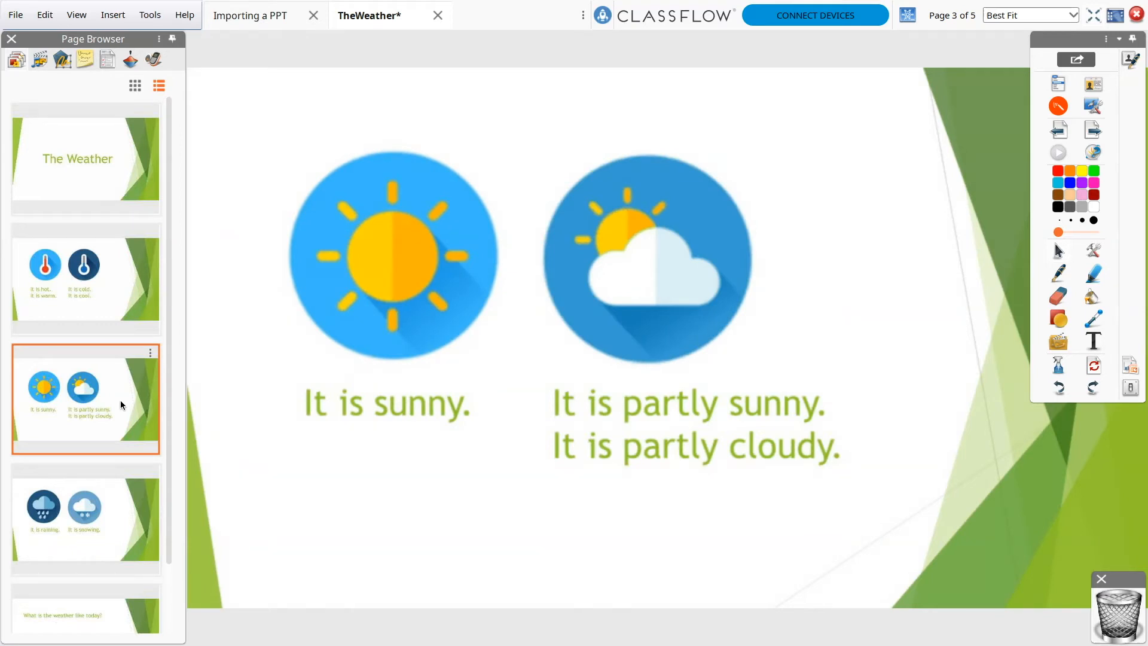
mouse_move(1094, 341)
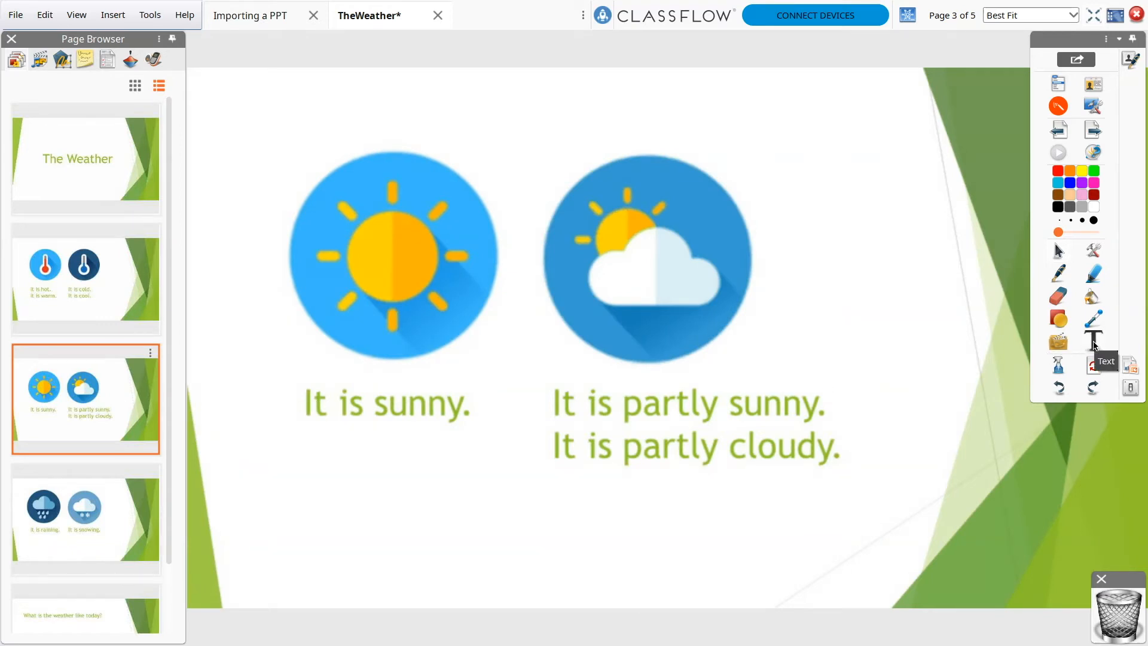
drag(620, 419, 668, 419)
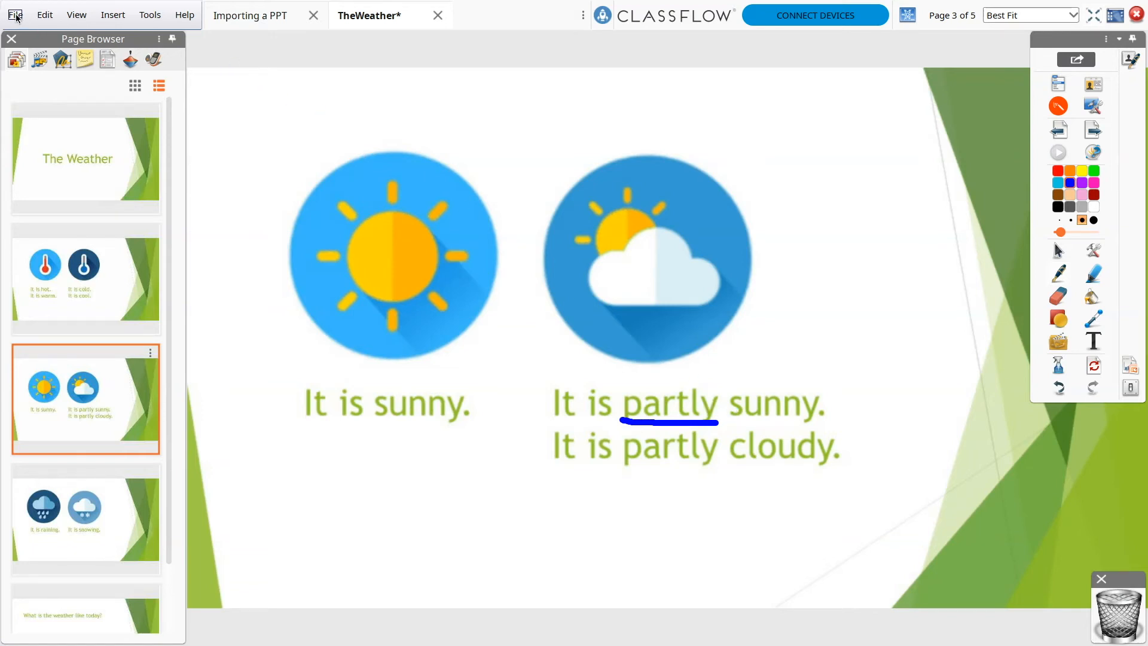
Step: Bring up the File menu's save options over the underlined page 3
click(16, 14)
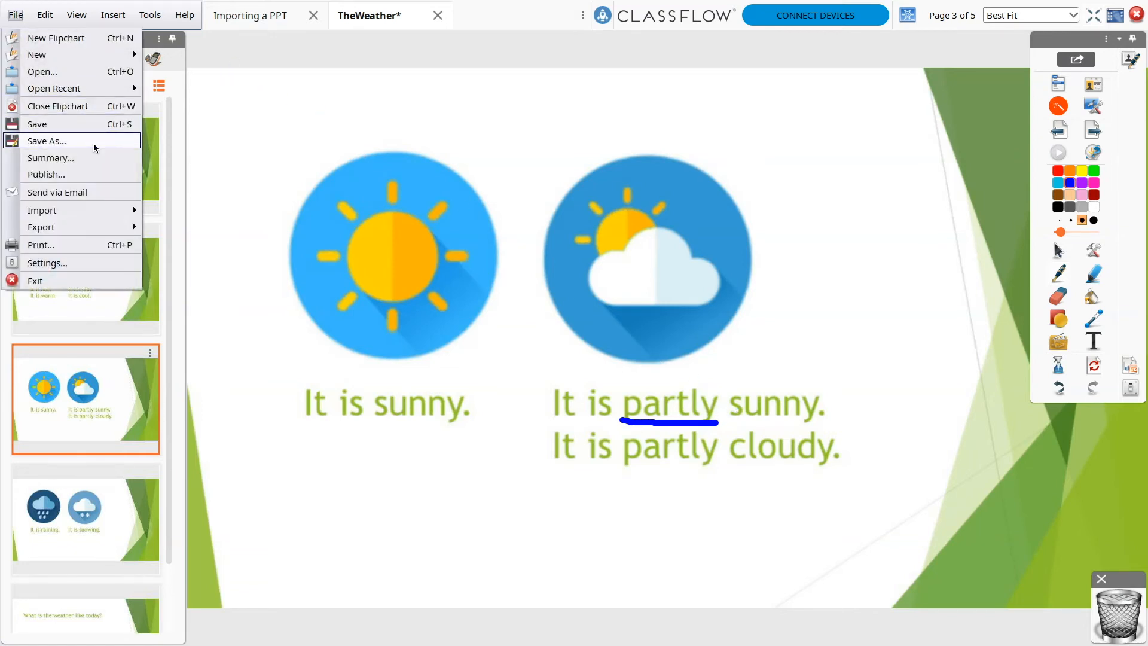